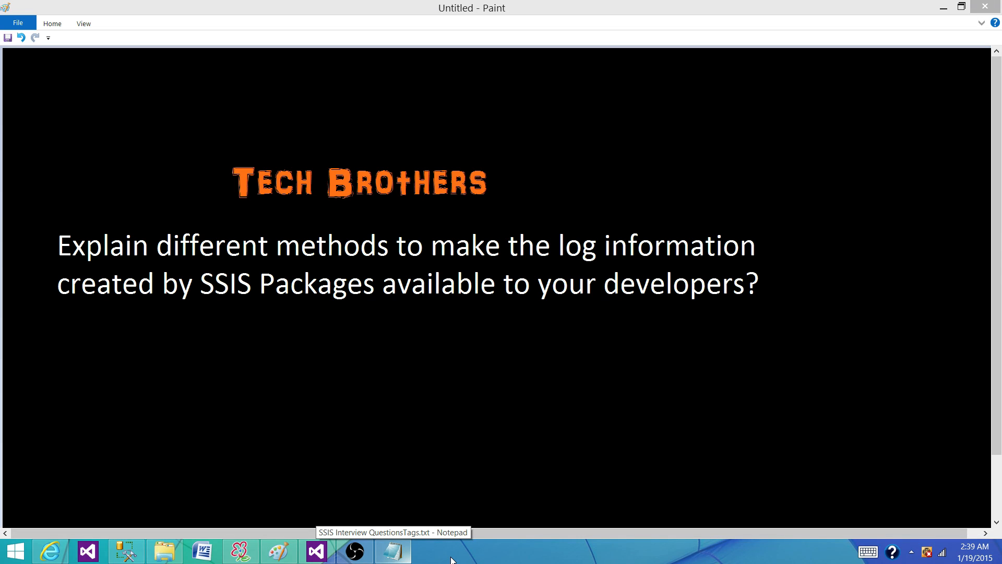
pyautogui.moveTo(452, 560)
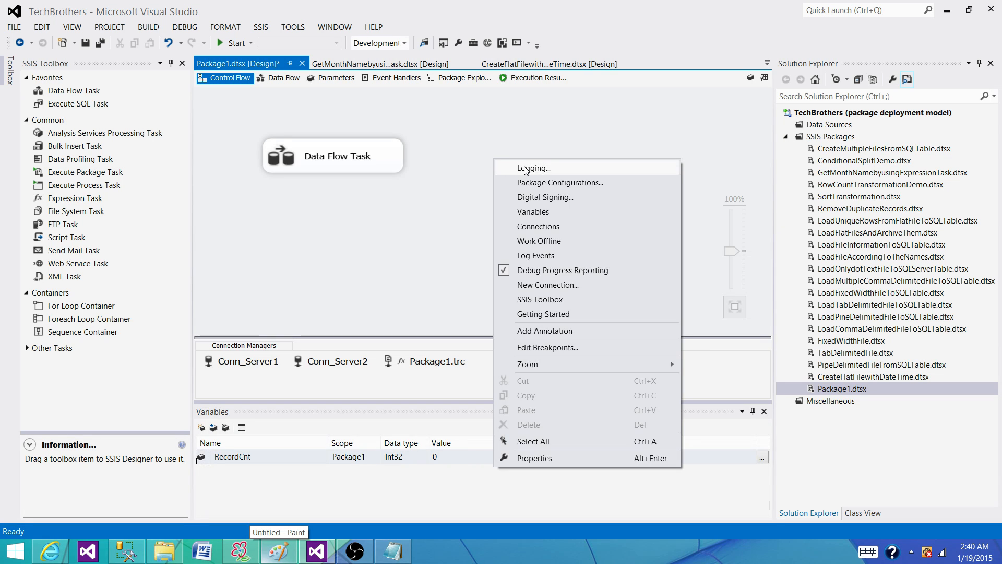
# Open Logging for Package1 and expand the Provider type list showing the five SSIS log providers.
pyautogui.click(533, 168)
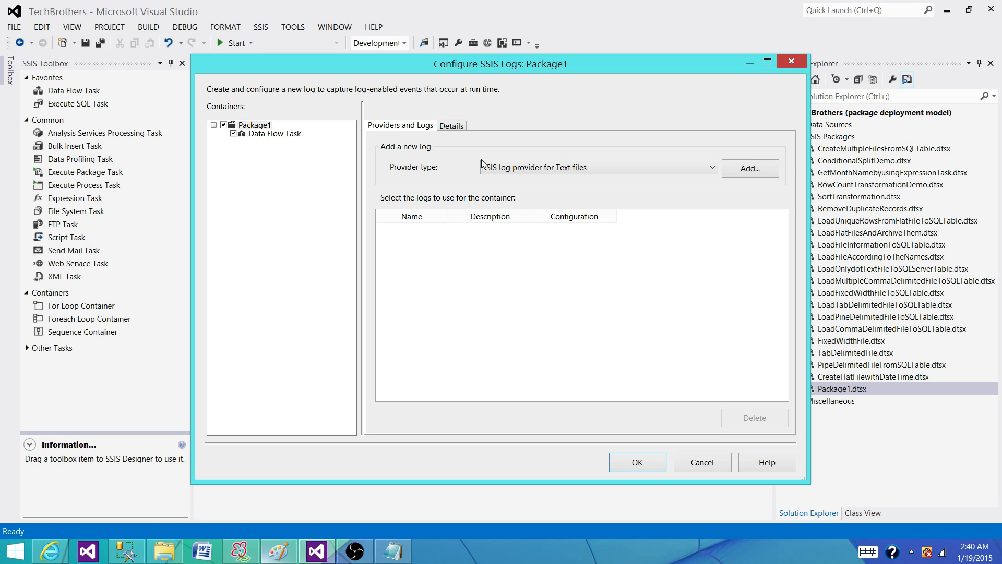
pyautogui.click(598, 167)
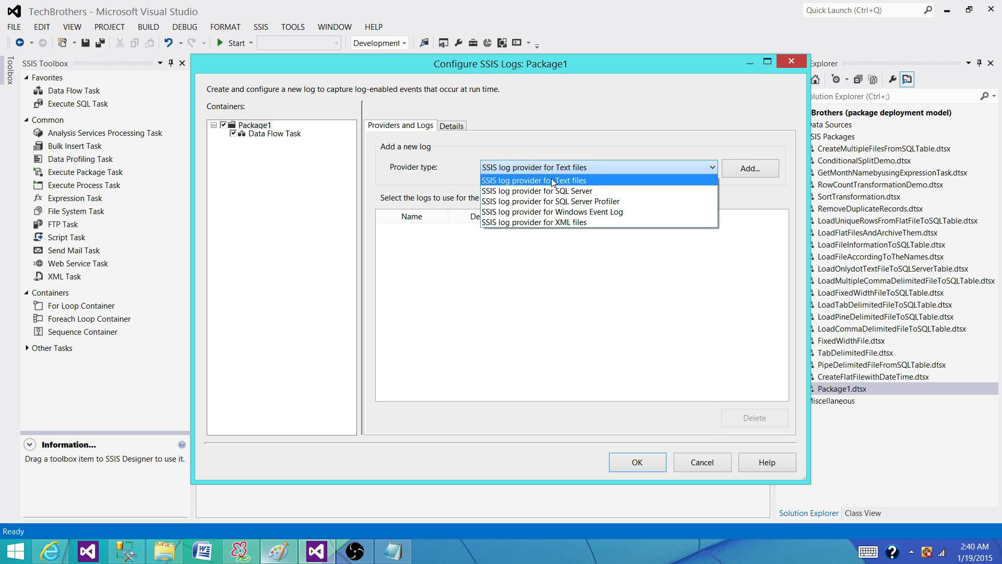
pyautogui.moveTo(595, 193)
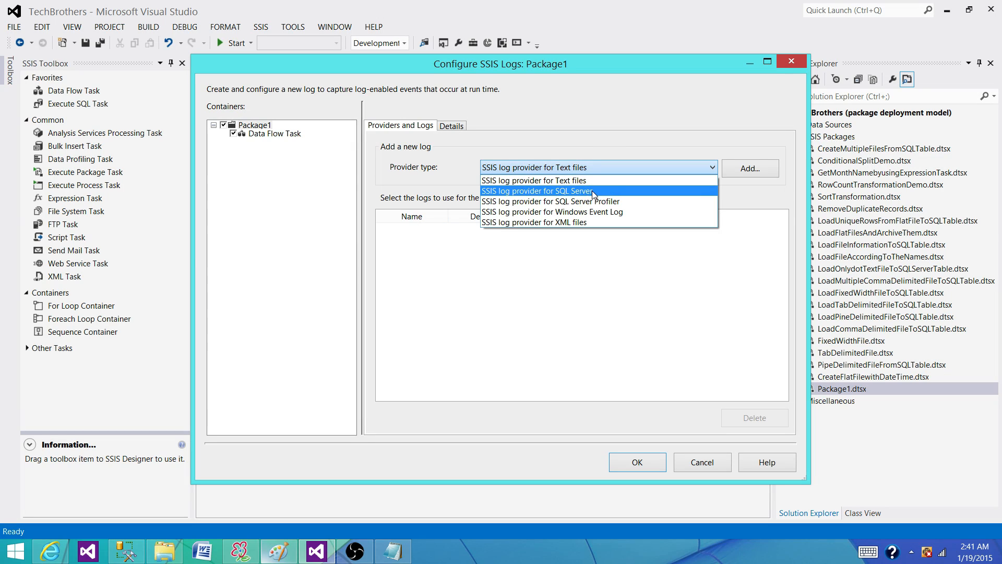
pyautogui.moveTo(572, 212)
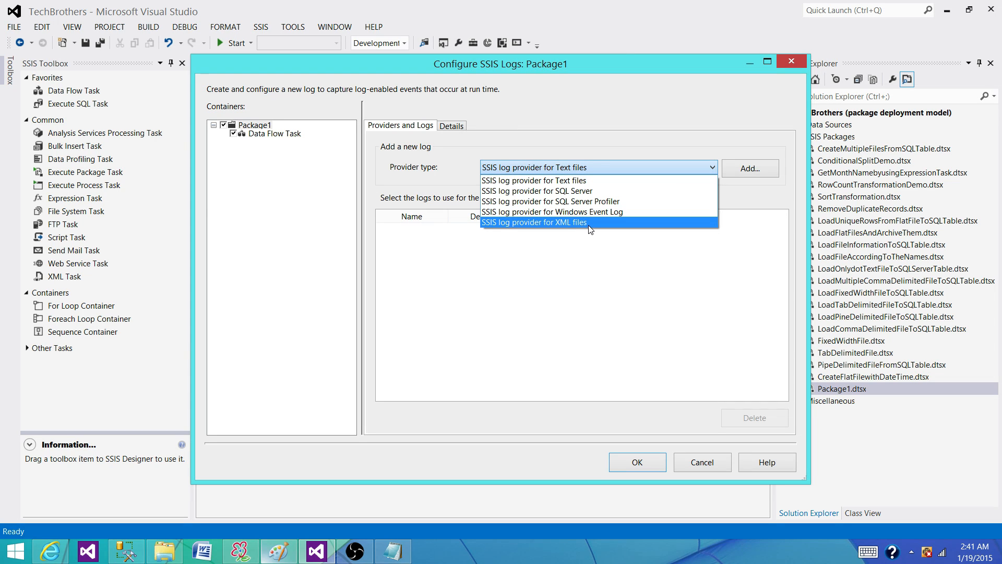
pyautogui.moveTo(571, 212)
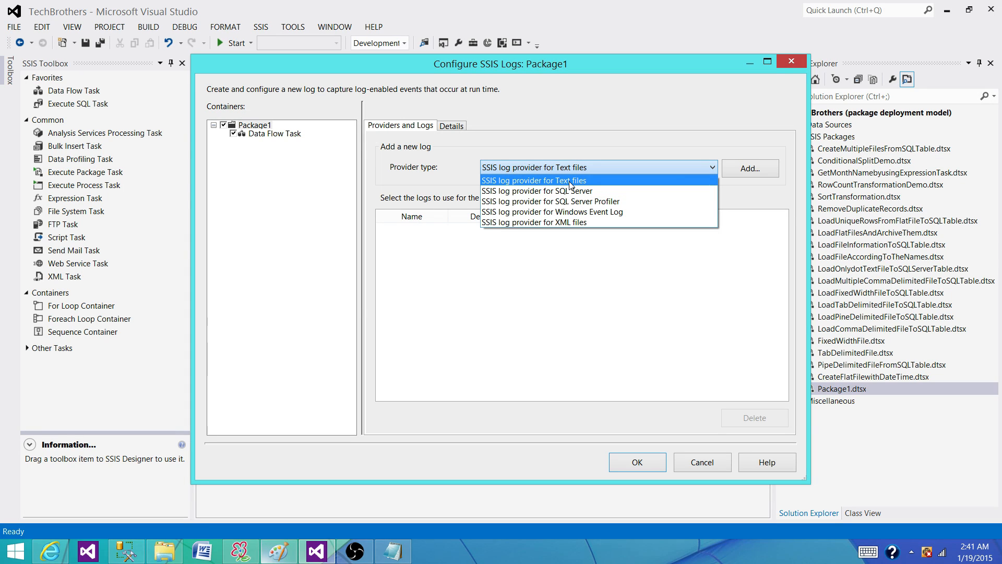
pyautogui.moveTo(537, 191)
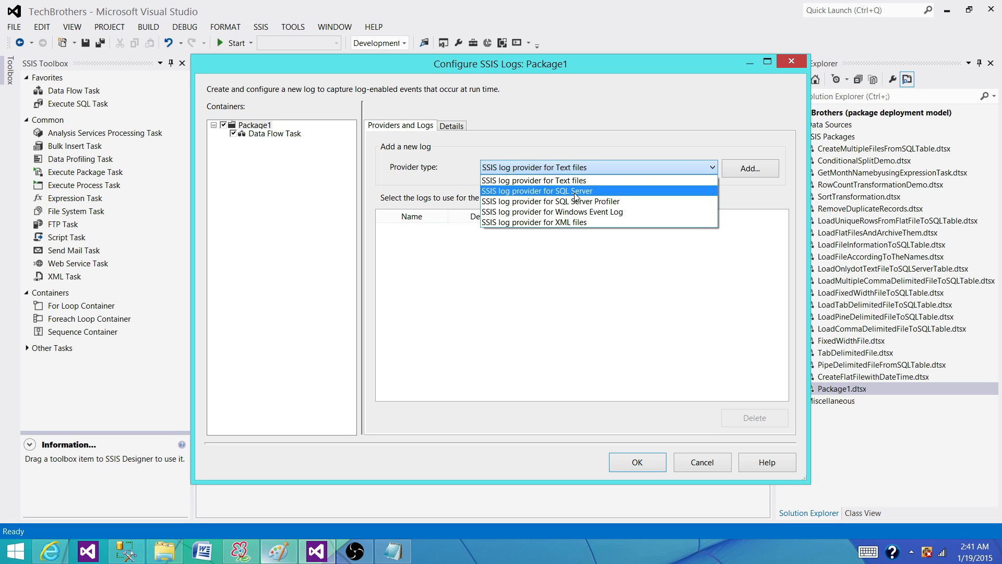
pyautogui.moveTo(581, 222)
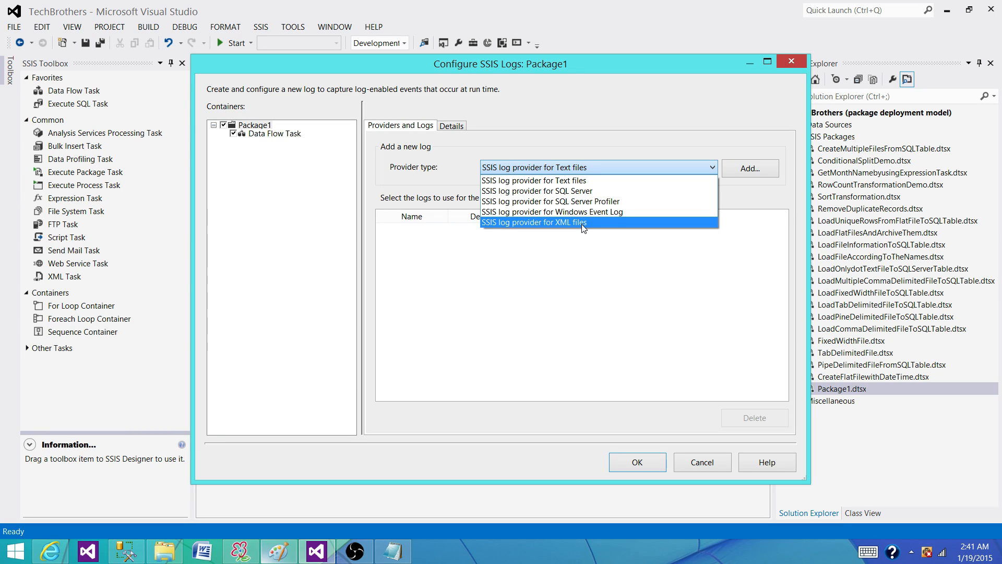
pyautogui.moveTo(596, 211)
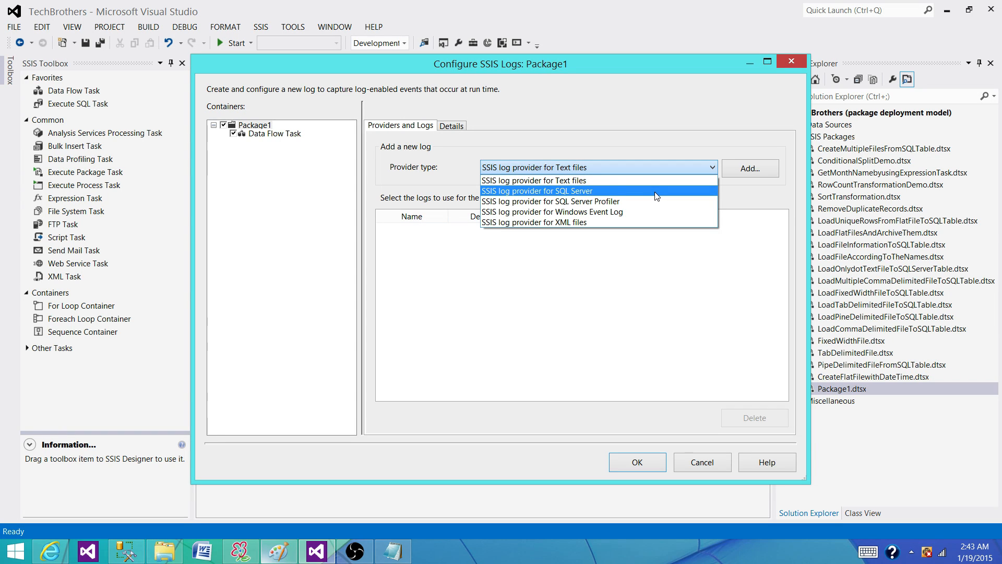
pyautogui.moveTo(650, 211)
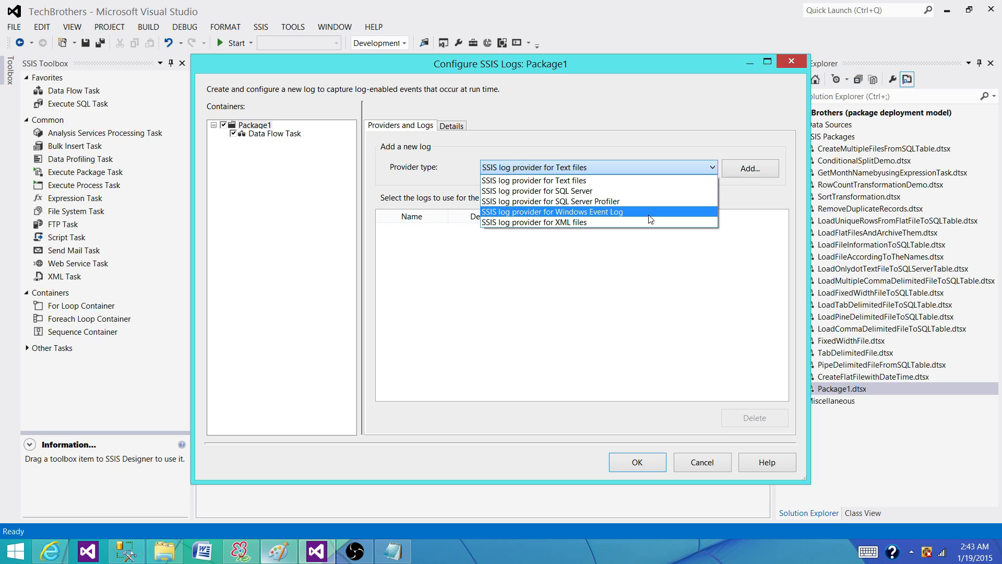